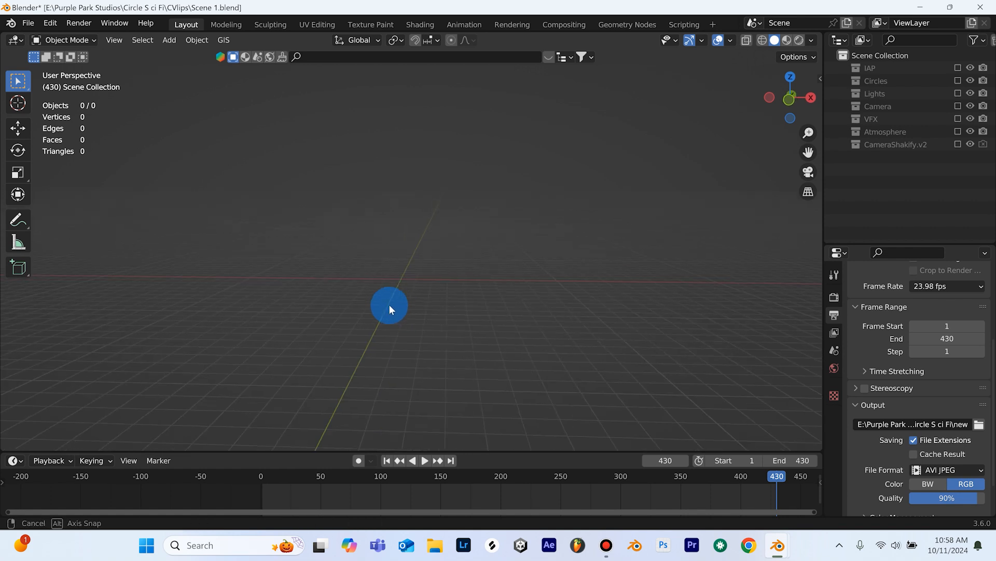
Show the Circles collection's ring model and return the timeline to frame 1.
{"action": "left_click_drag", "start_coordinate": [389, 305], "coordinate": [736, 205]}
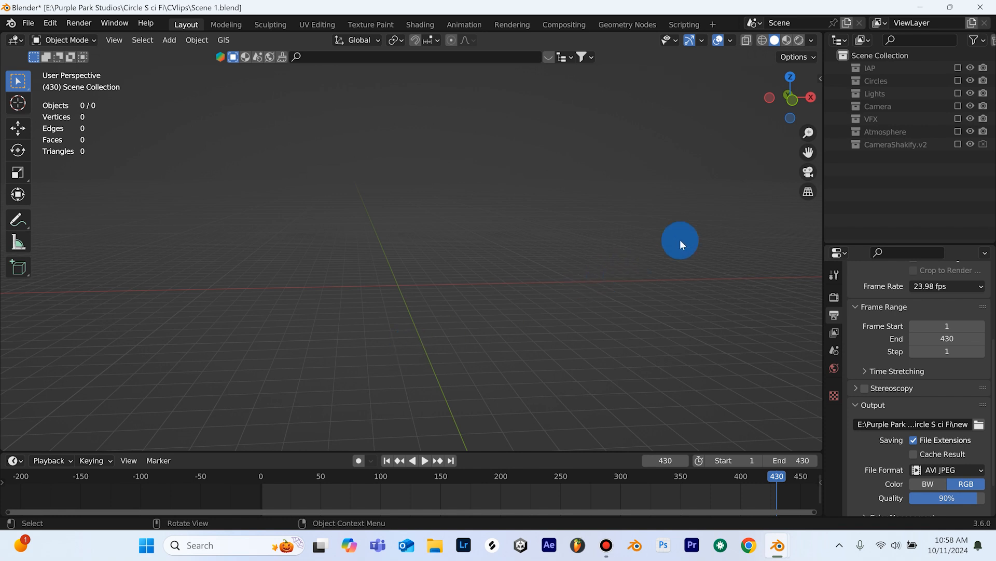
{"action": "left_click", "coordinate": [958, 81]}
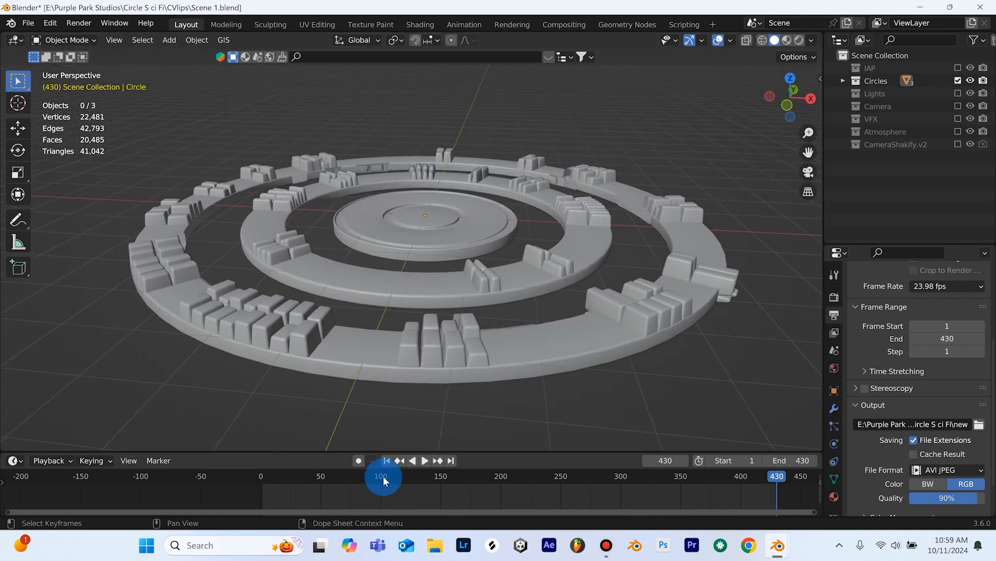
{"action": "left_click", "coordinate": [423, 460]}
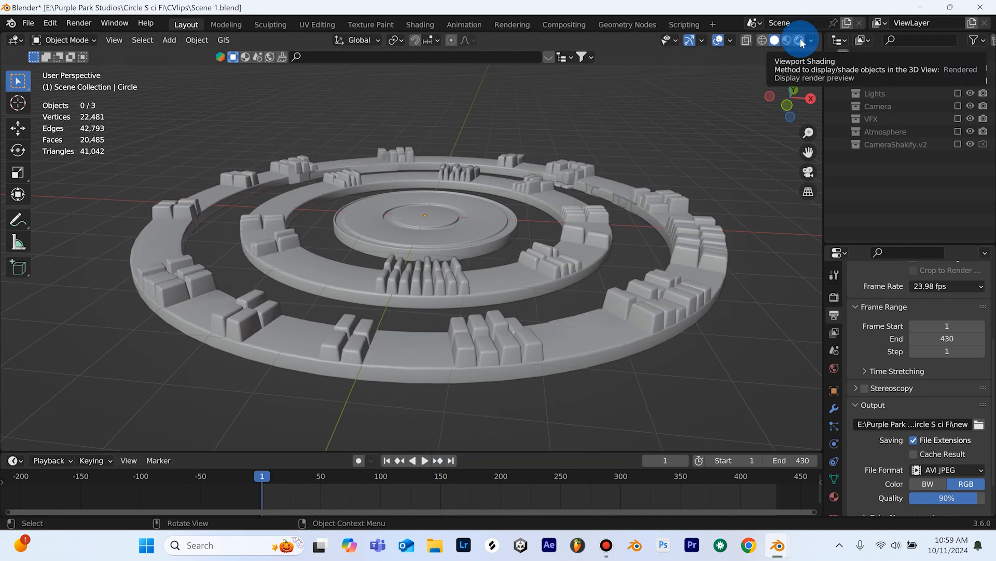
Switch the viewport to Rendered shading and orbit over the glowing stone circle from above.
{"action": "left_click", "coordinate": [800, 41]}
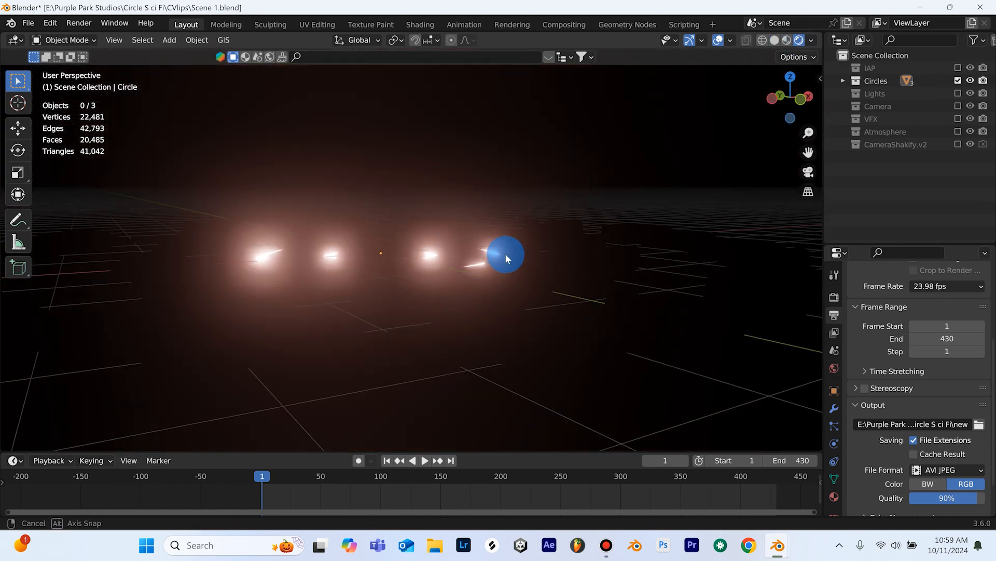
{"action": "left_click_drag", "start_coordinate": [509, 258], "coordinate": [423, 290]}
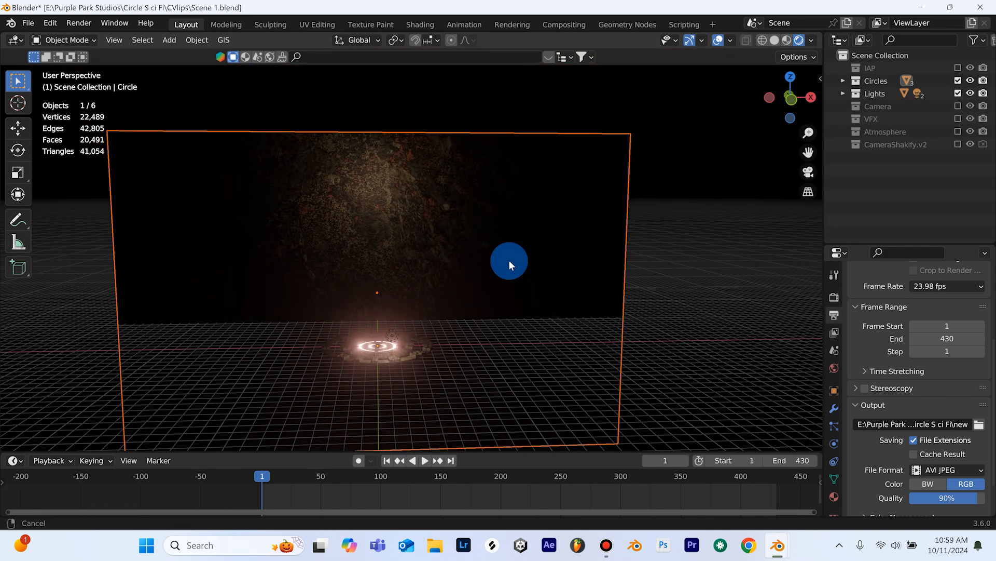
{"action": "left_click_drag", "start_coordinate": [509, 265], "coordinate": [398, 274]}
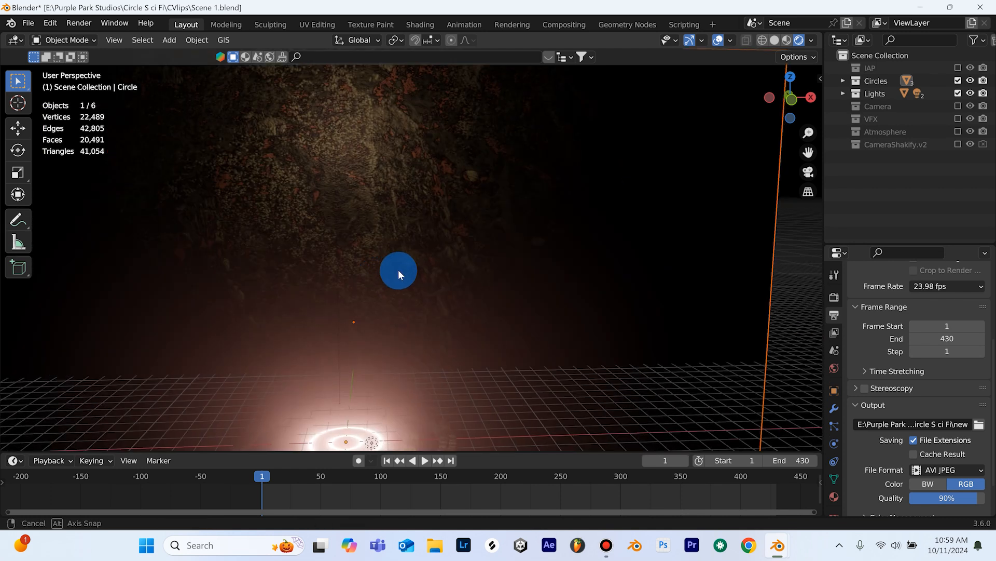
{"action": "left_click_drag", "start_coordinate": [398, 270], "coordinate": [416, 349]}
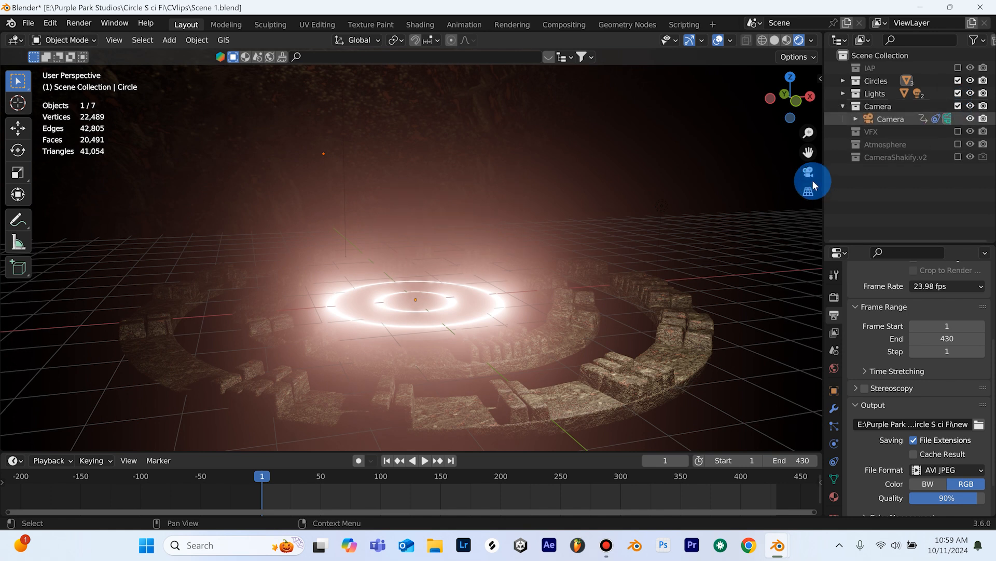
Enter camera perspective and hide the floor grid in the Viewport Overlays.
{"action": "left_click", "coordinate": [809, 171]}
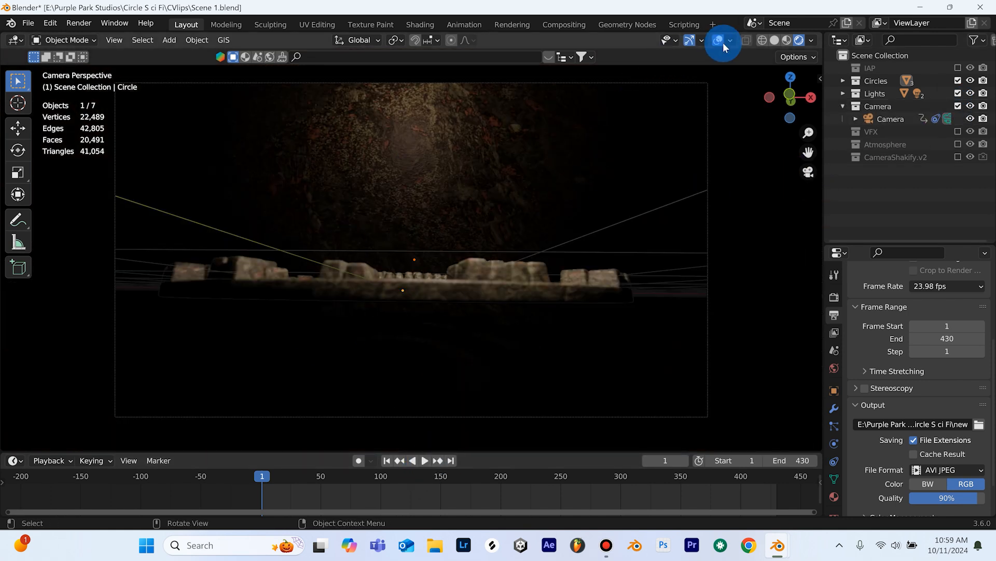
{"action": "left_click", "coordinate": [730, 40]}
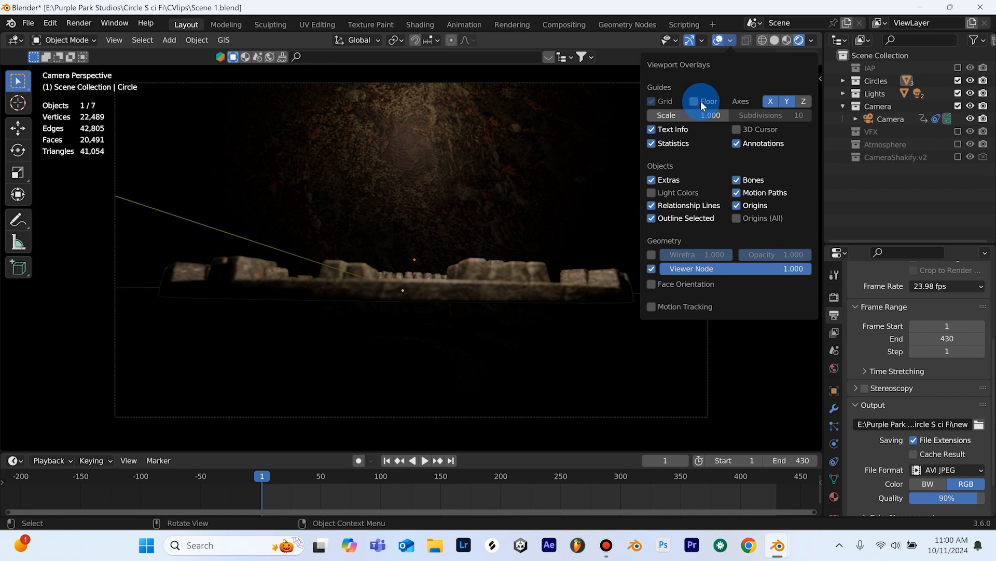
{"action": "left_click", "coordinate": [693, 100]}
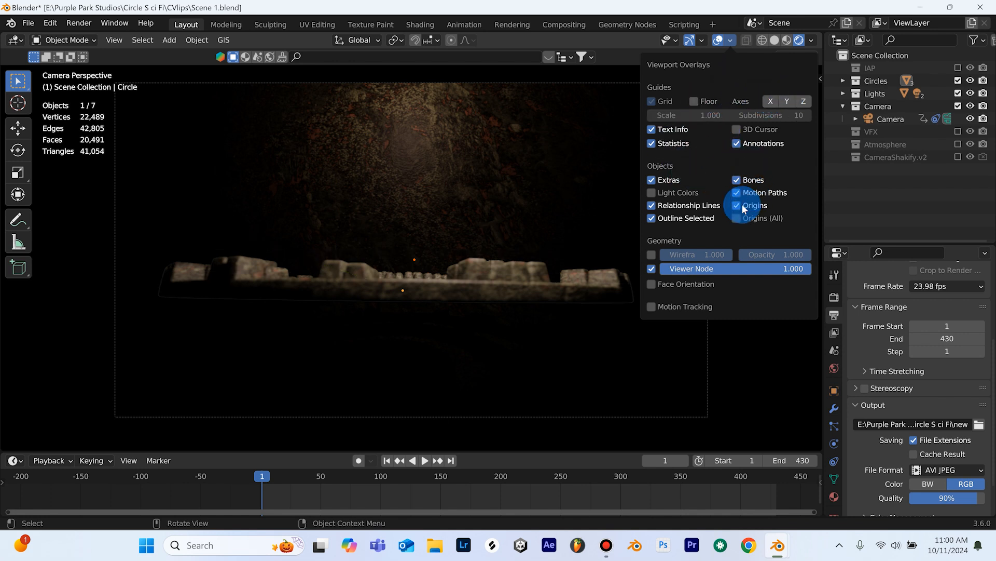
{"action": "left_click", "coordinate": [437, 364]}
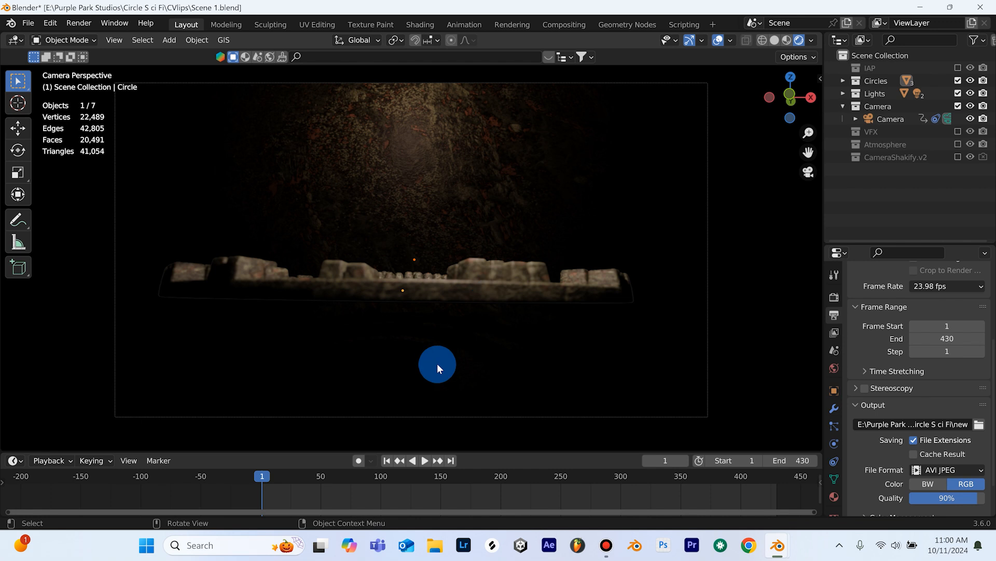
Enable the VFX collection at frame 310 and select the Ground Fire.001 plane.
{"action": "left_click", "coordinate": [424, 460]}
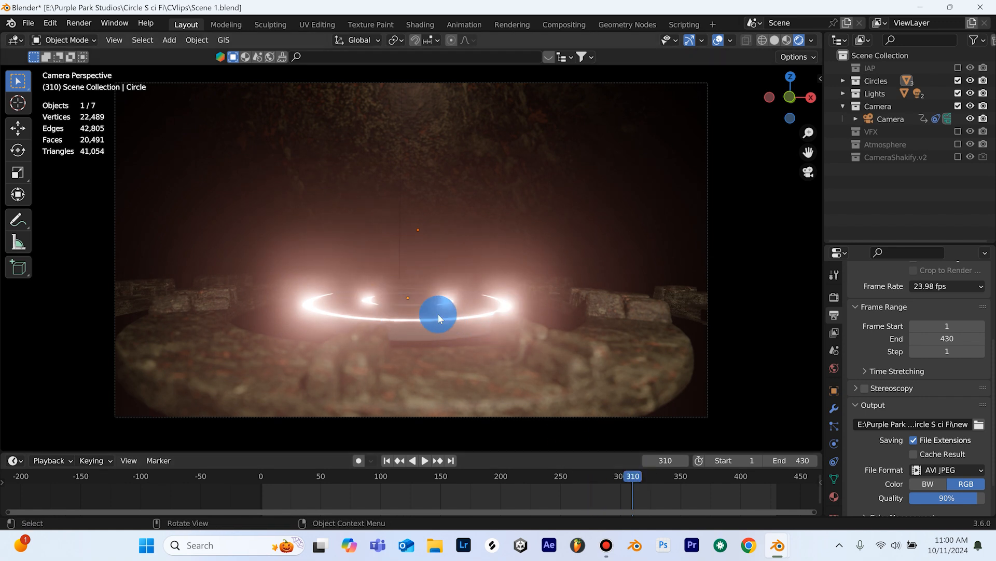
{"action": "left_click", "coordinate": [632, 476]}
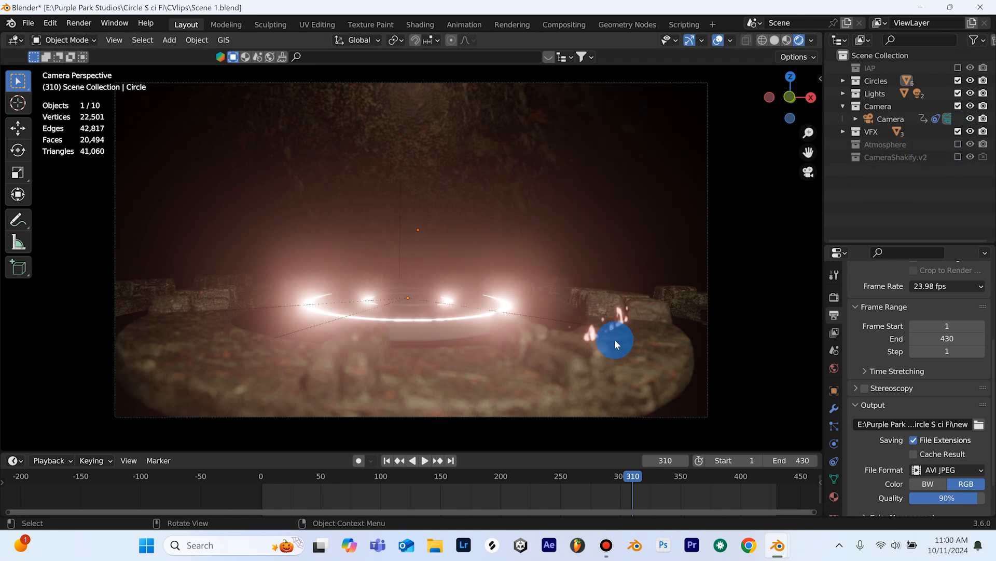
{"action": "left_click", "coordinate": [615, 340]}
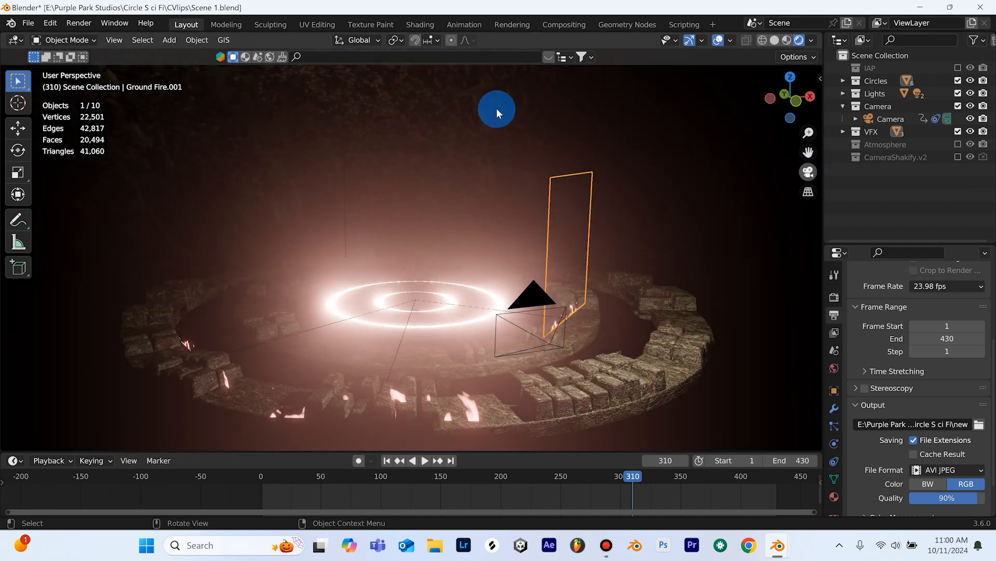
View the Ground Fire material nodes in Shading and play the animation through the camera.
{"action": "left_click", "coordinate": [418, 24]}
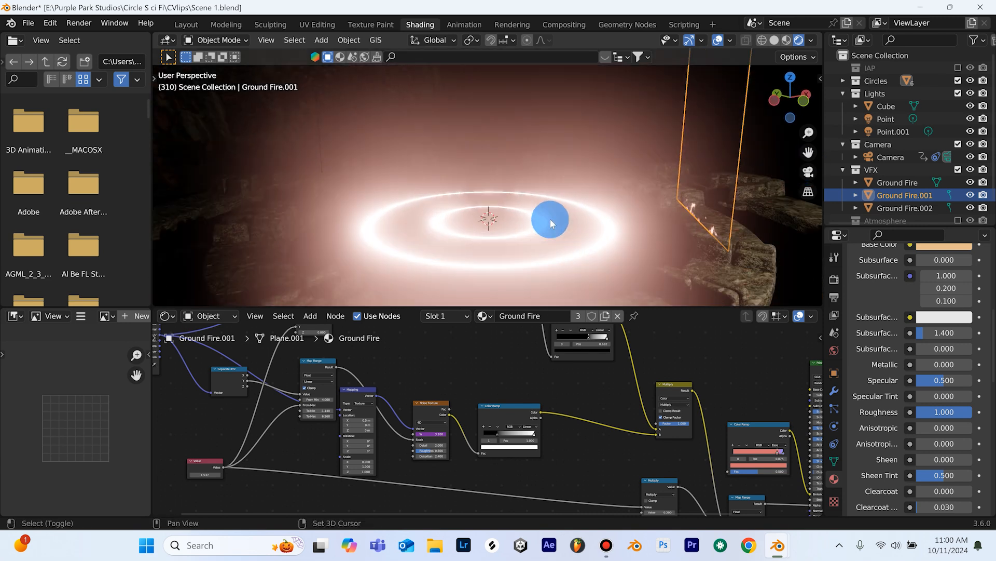
{"action": "left_click_drag", "start_coordinate": [551, 220], "coordinate": [534, 247]}
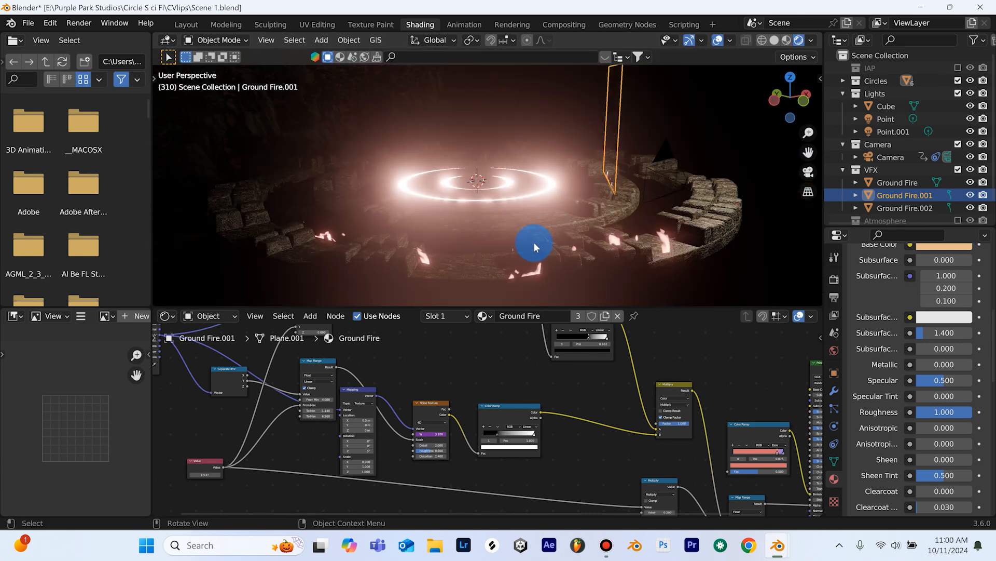
{"action": "key", "text": "space"}
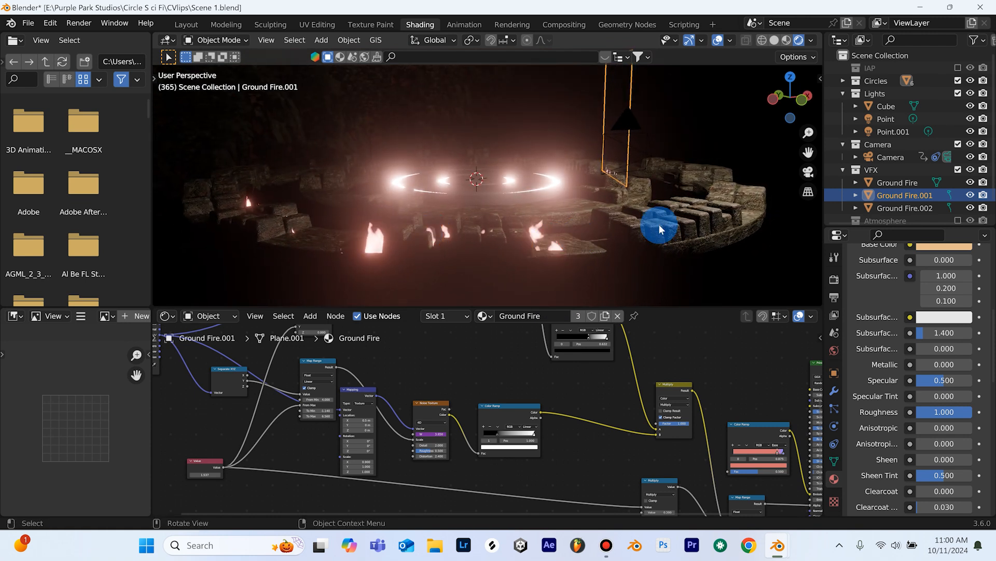
{"action": "key", "text": "space"}
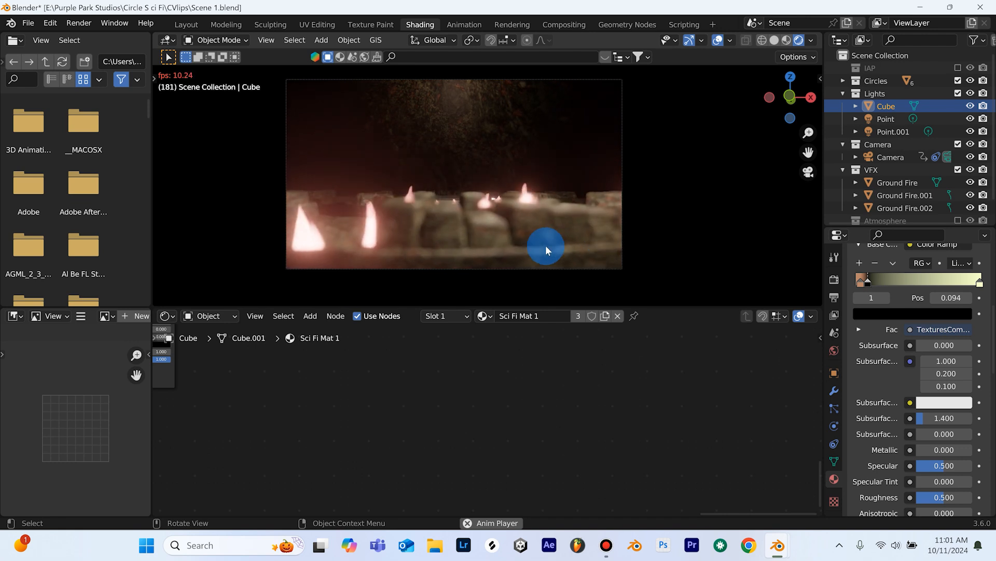
Return to the Layout workspace and view the grey ring model from the front.
{"action": "left_click", "coordinate": [186, 24]}
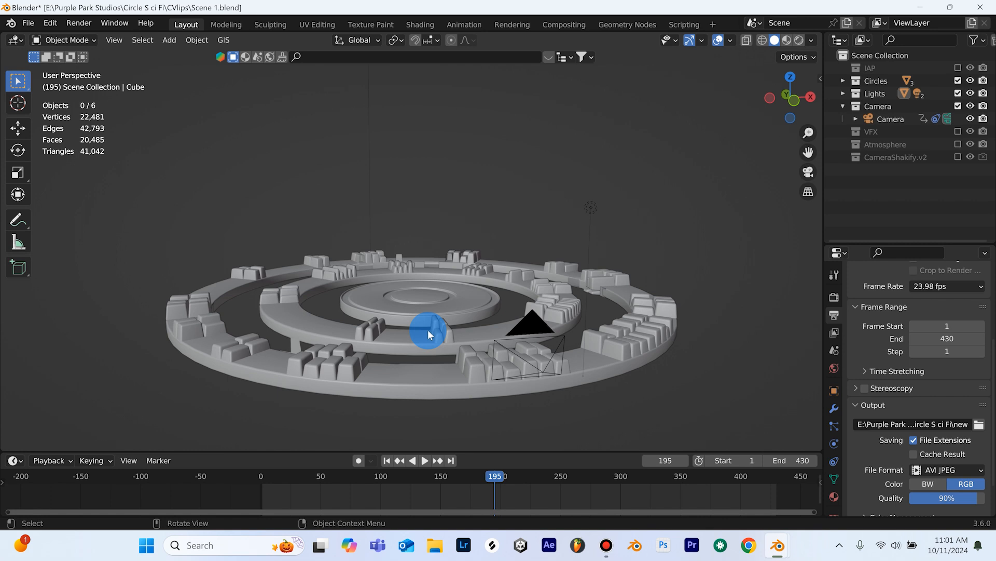
{"action": "left_click_drag", "start_coordinate": [429, 333], "coordinate": [437, 323]}
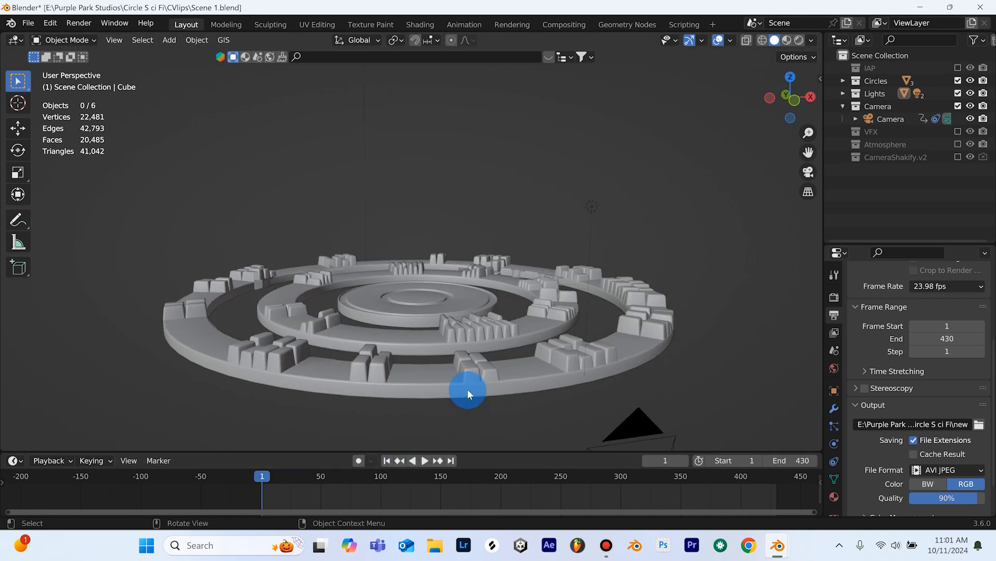
{"action": "left_click_drag", "start_coordinate": [468, 391], "coordinate": [474, 348]}
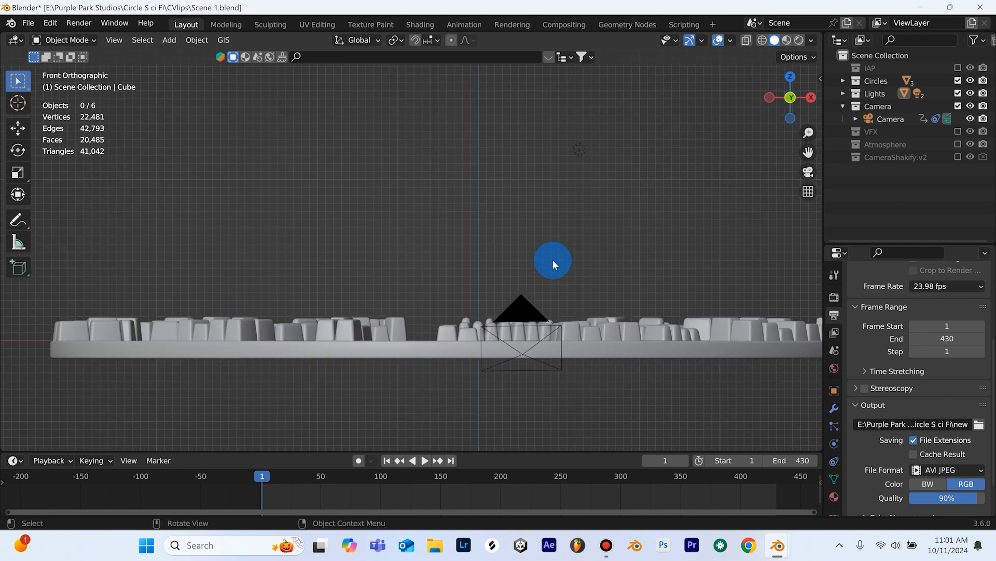
Confirm in Preferences that the Import Images as Planes add-on is enabled, searching 'images'.
{"action": "left_click", "coordinate": [50, 23]}
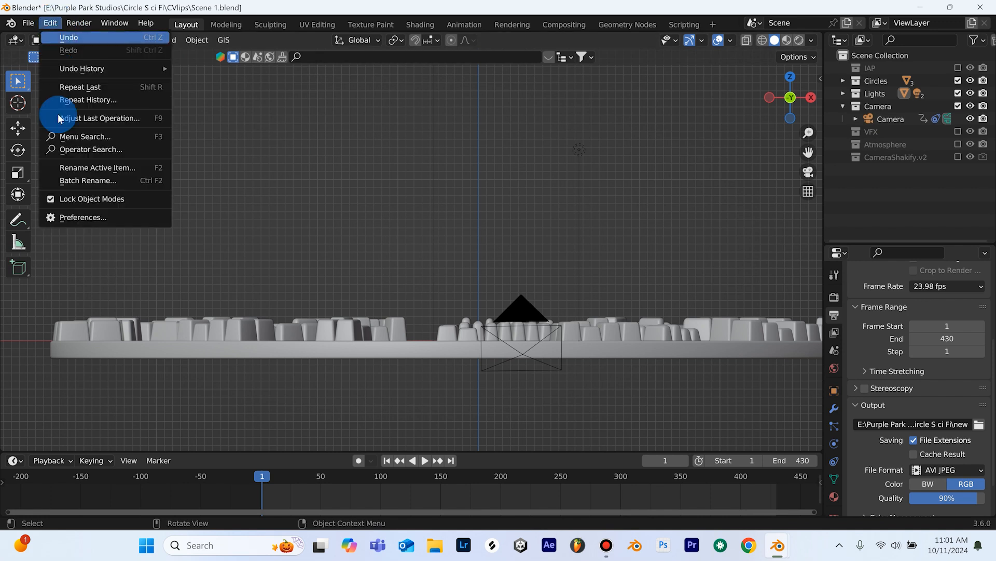
{"action": "left_click", "coordinate": [82, 217]}
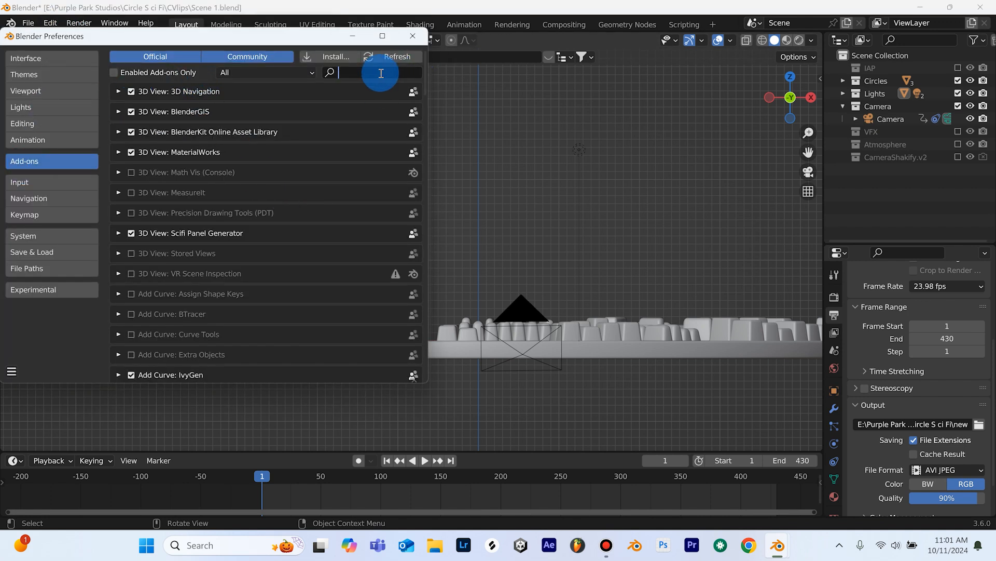
{"action": "type", "text": "images"}
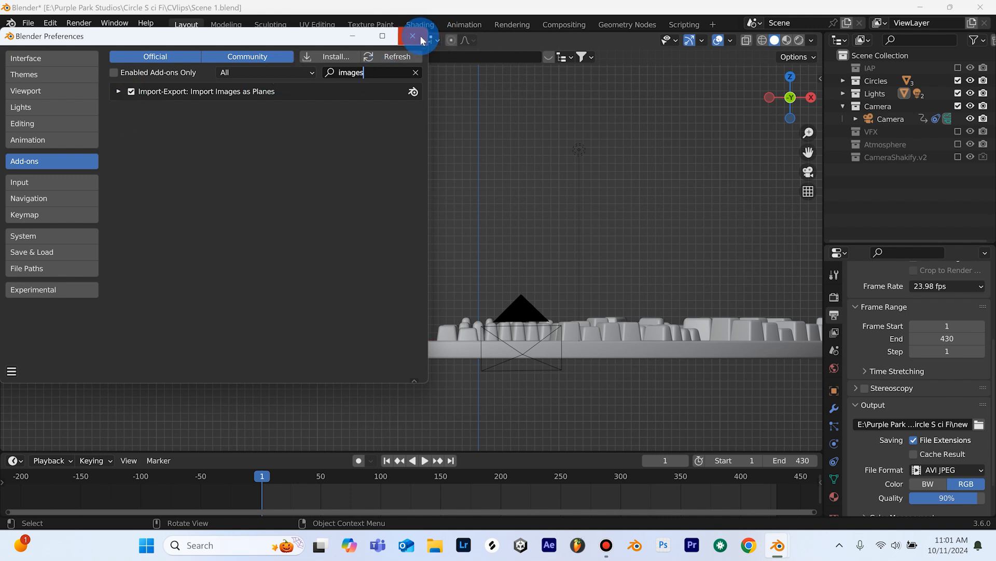
{"action": "left_click", "coordinate": [412, 36]}
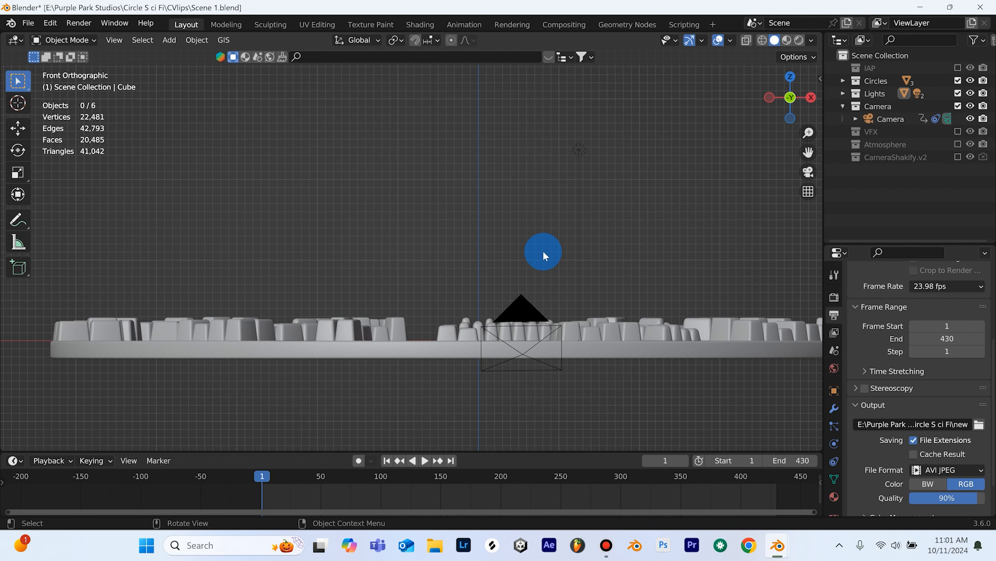
Orbit the view to look across the circle stage from a lower angle.
{"action": "left_click_drag", "start_coordinate": [543, 251], "coordinate": [502, 283]}
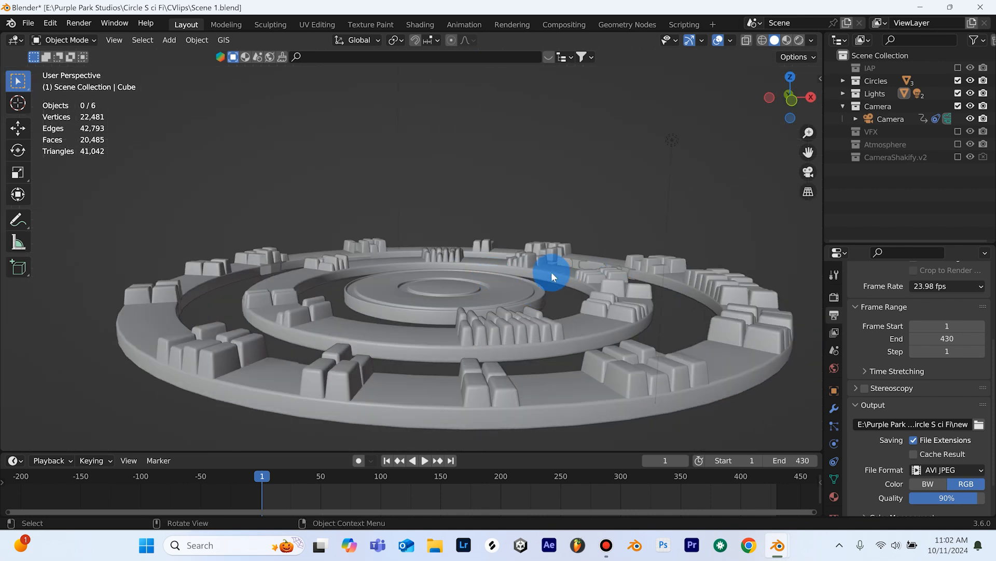
{"action": "left_click_drag", "start_coordinate": [553, 277], "coordinate": [548, 280]}
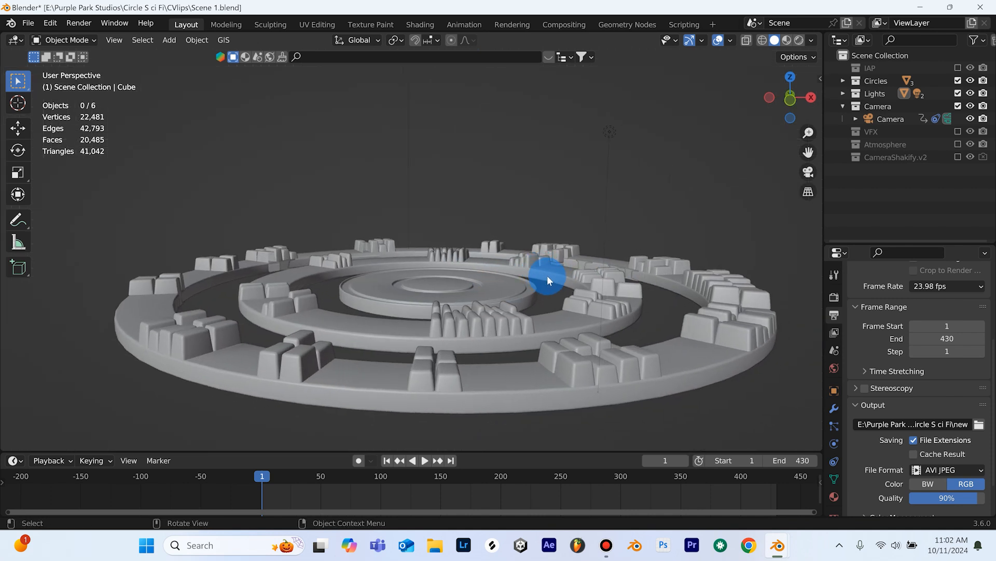
{"action": "left_click_drag", "start_coordinate": [547, 279], "coordinate": [530, 283]}
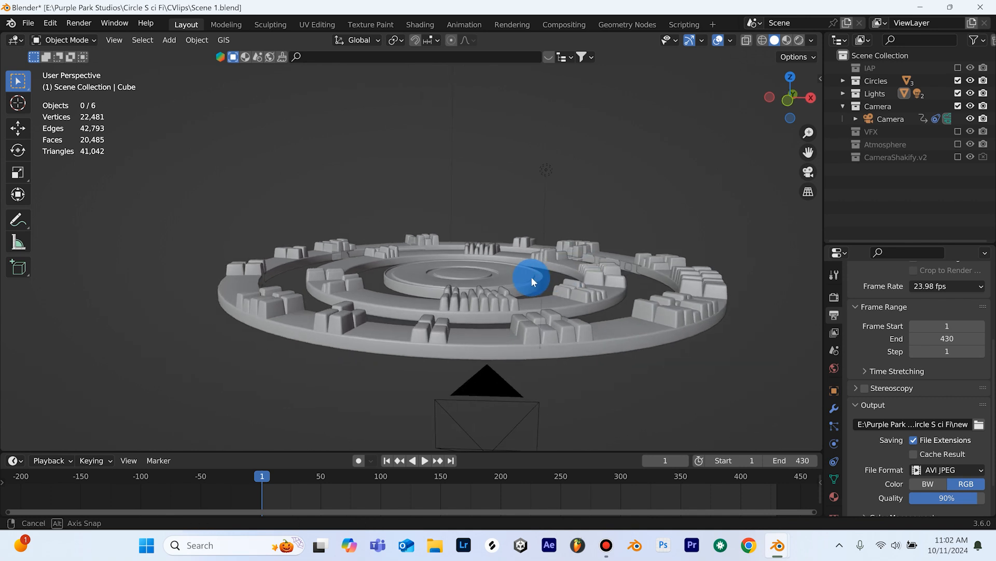
{"action": "left_click_drag", "start_coordinate": [530, 283], "coordinate": [543, 294]}
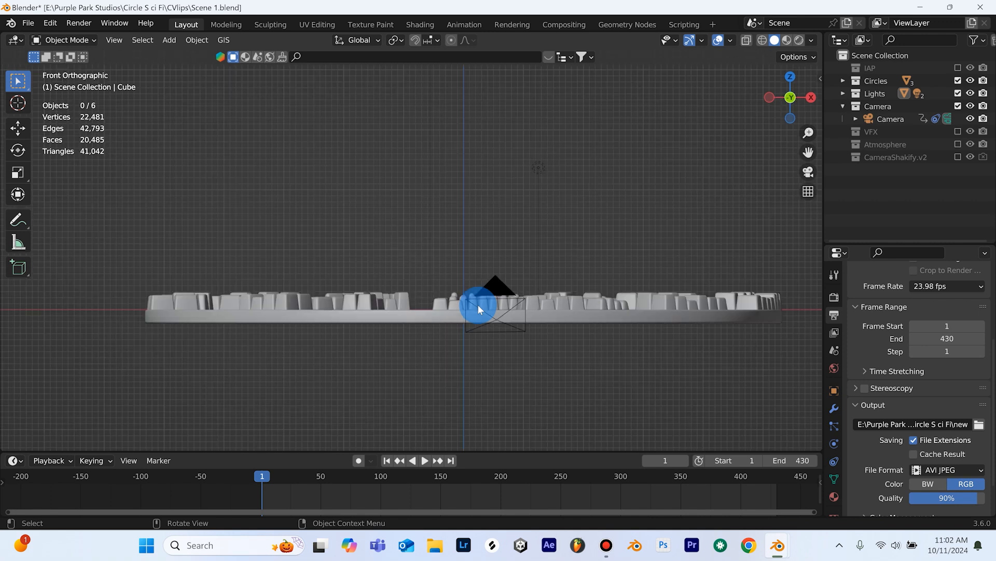
Start an Images as Planes import and choose keyed clip 1.mov with hashed blend and shadow modes.
{"action": "left_click", "coordinate": [169, 40]}
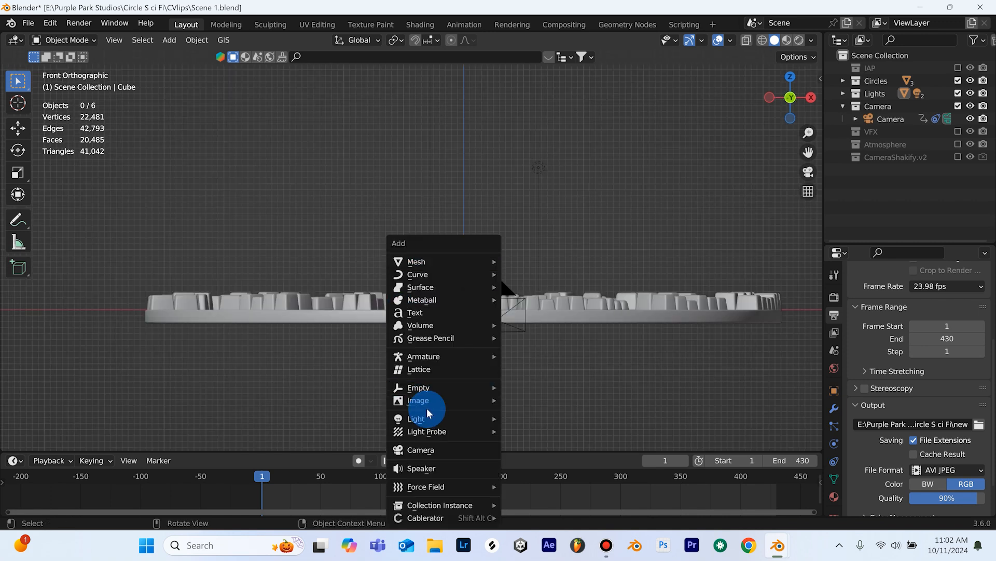
{"action": "mouse_move", "coordinate": [418, 399]}
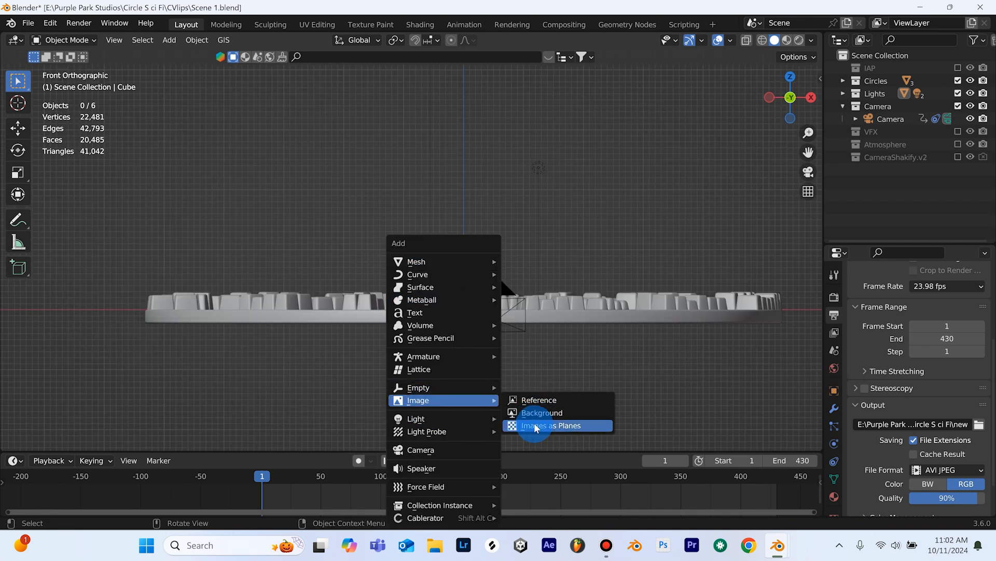
{"action": "left_click", "coordinate": [552, 426]}
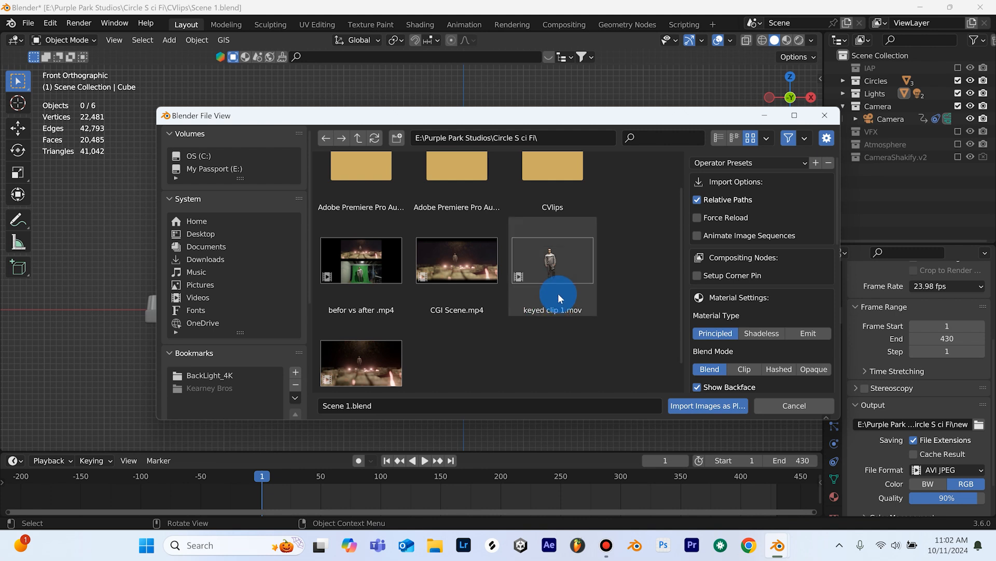
{"action": "left_click", "coordinate": [551, 261]}
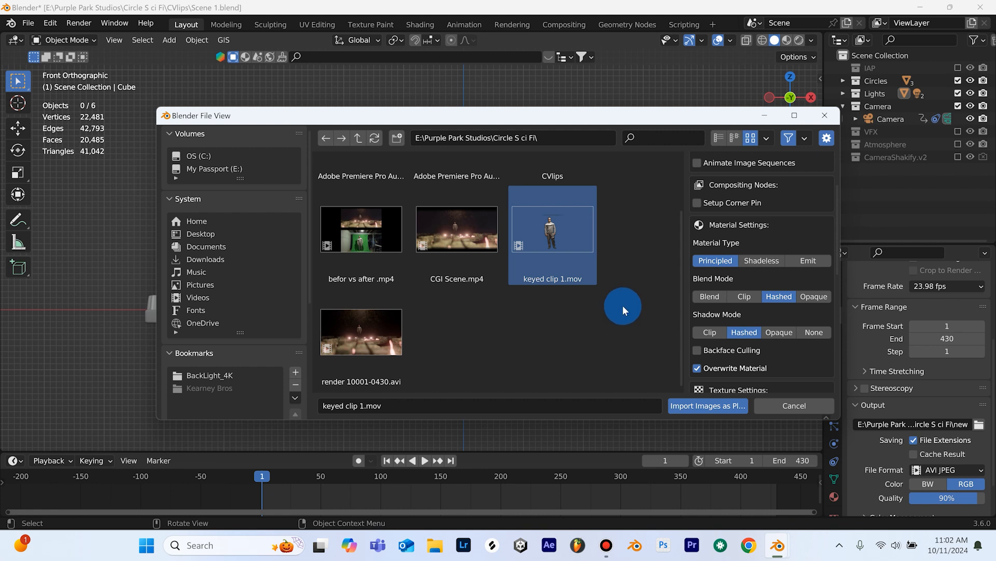
{"action": "mouse_move", "coordinate": [604, 331]}
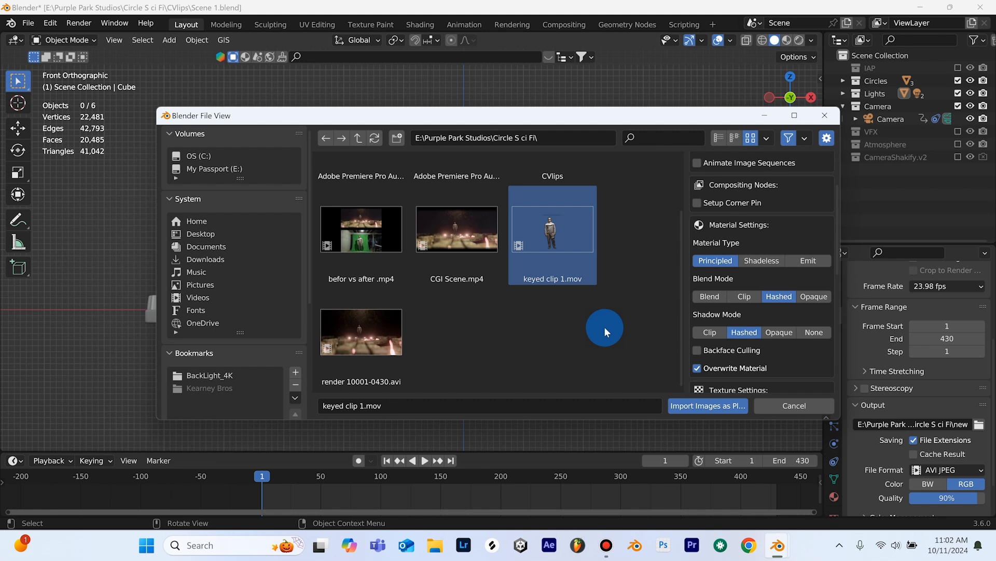
{"action": "mouse_move", "coordinate": [707, 405]}
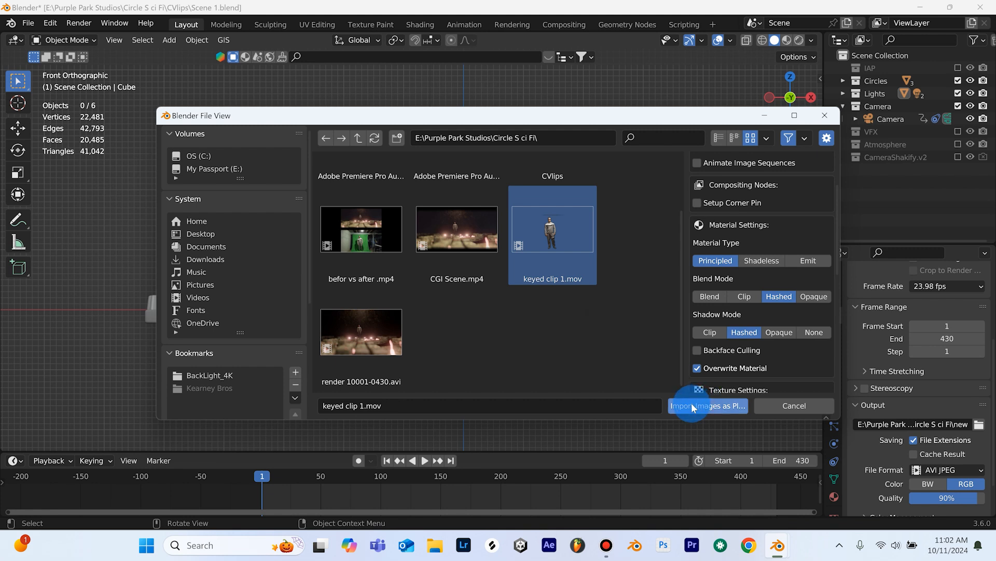
Import the clip as a textured plane showing the actor and raise it above the stage.
{"action": "left_click", "coordinate": [707, 406]}
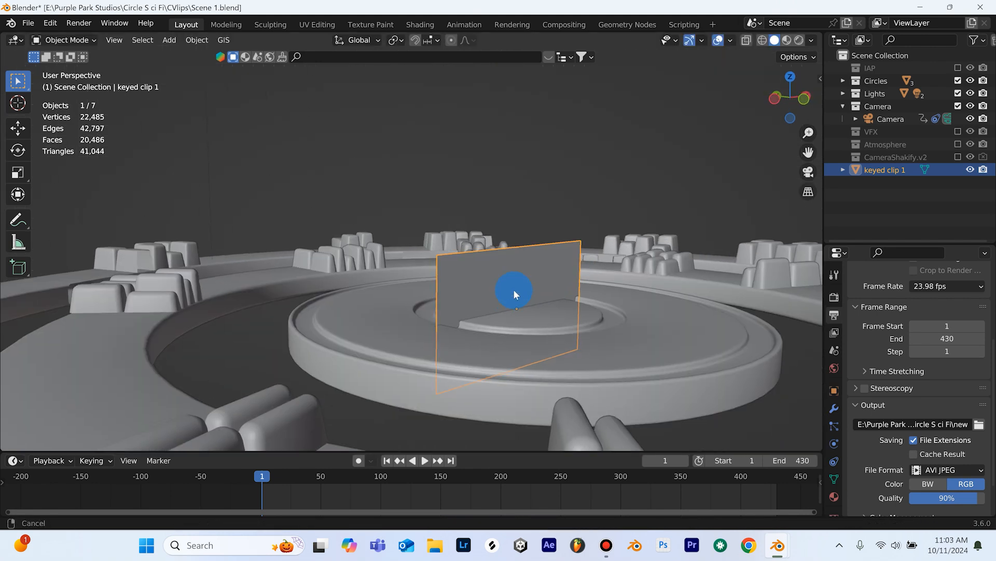
{"action": "left_click", "coordinate": [812, 40]}
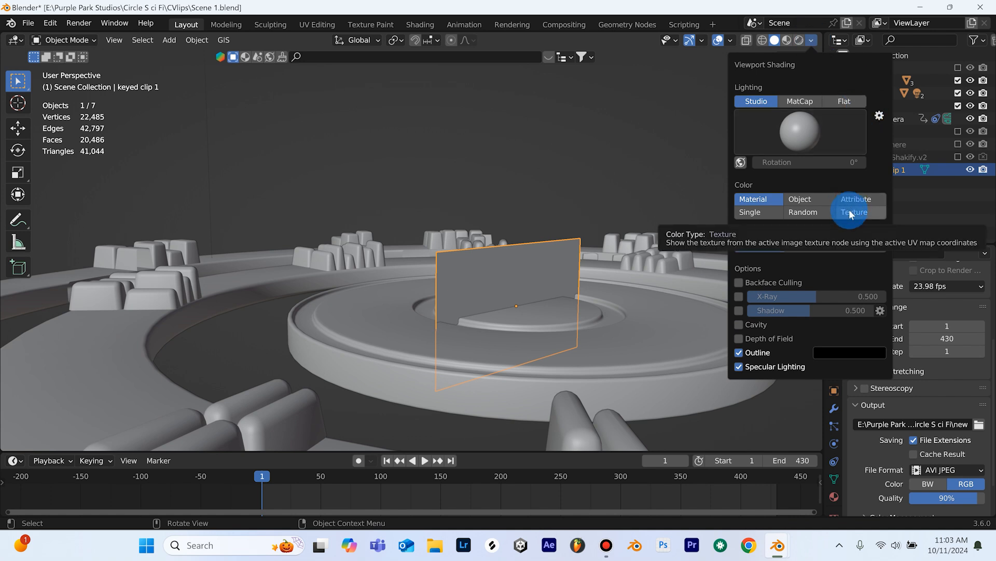
{"action": "left_click", "coordinate": [853, 212]}
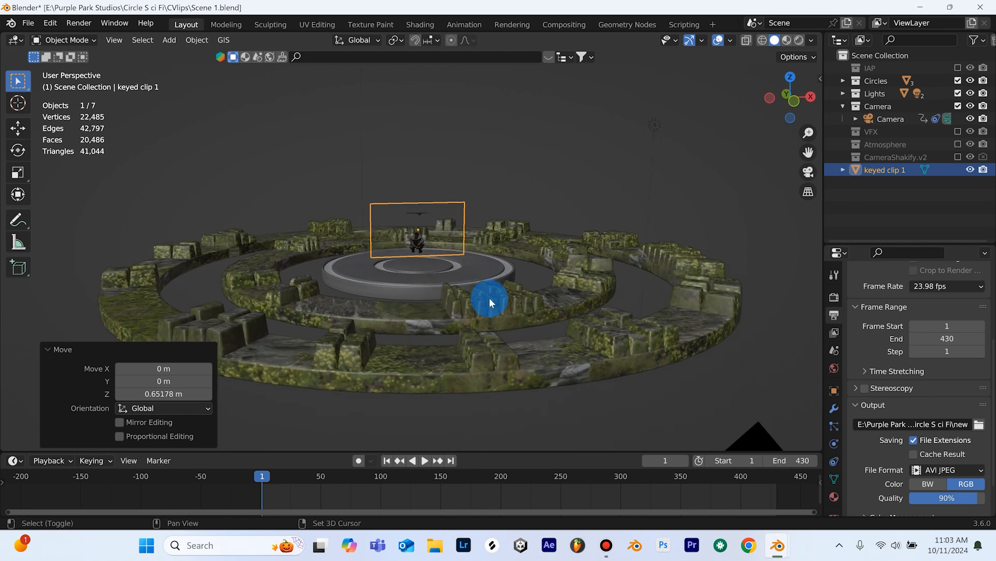
{"action": "key", "text": "g"}
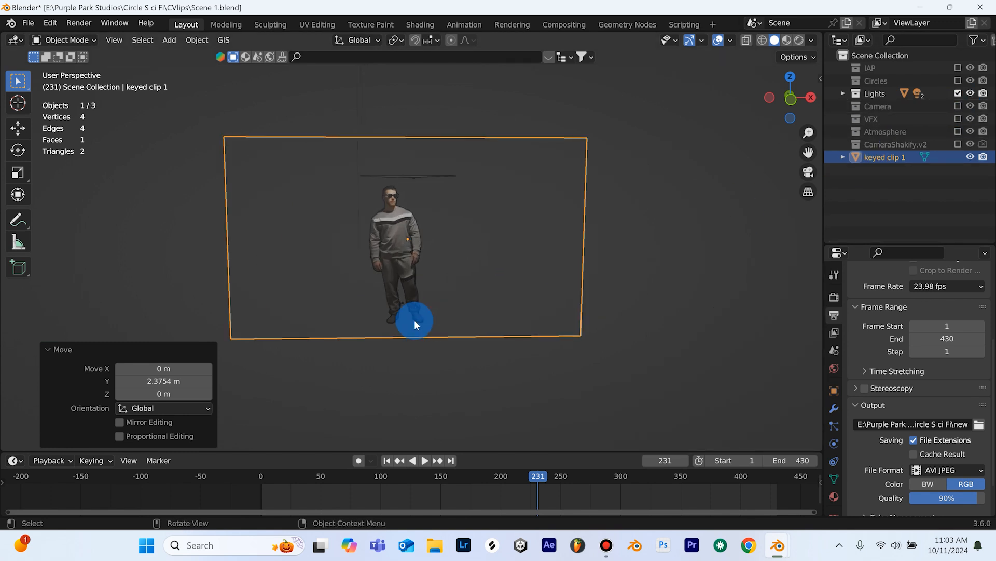
Deselect the keyed actor's clip plane, leaving it alone in the grey scene.
{"action": "left_click", "coordinate": [730, 40]}
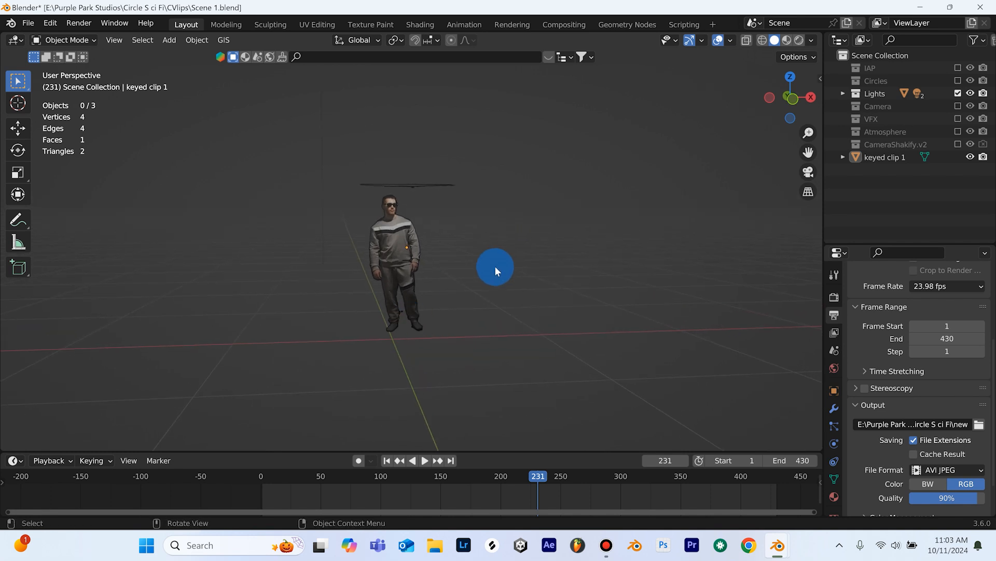
{"action": "mouse_move", "coordinate": [465, 286]}
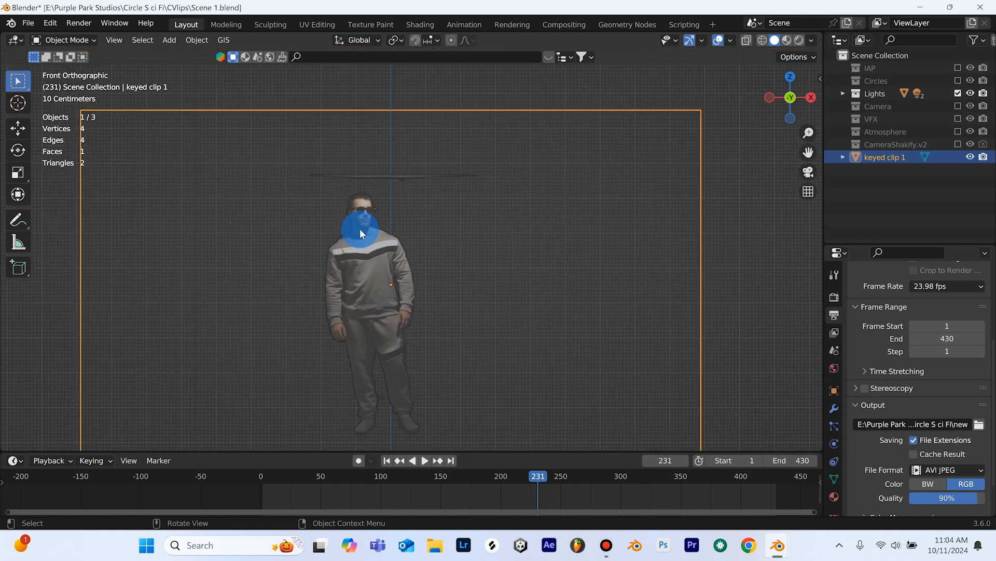
In Edit Mode, delete the empty top edge strip of the clip plane above the head.
{"action": "key", "text": "Tab"}
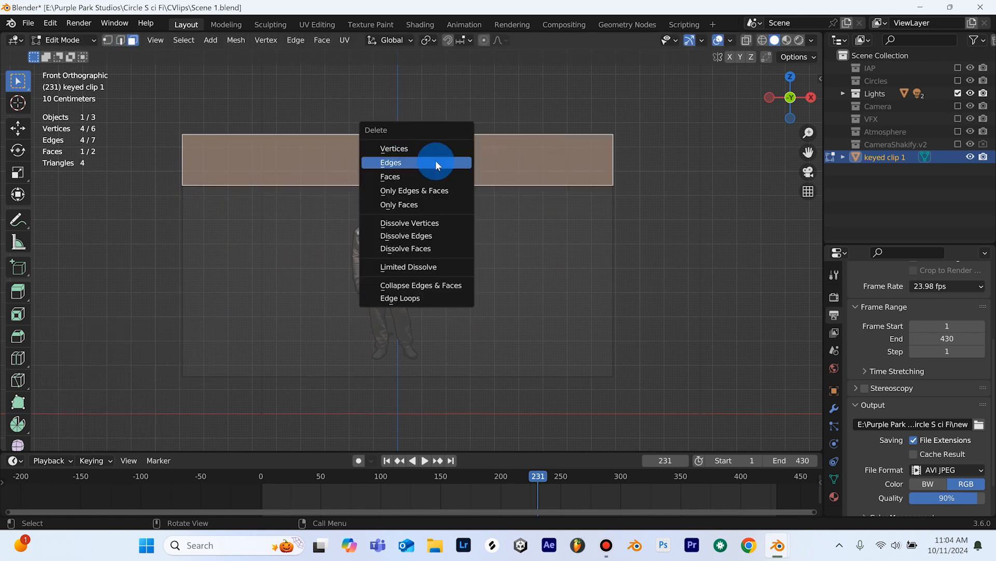
{"action": "left_click", "coordinate": [392, 162]}
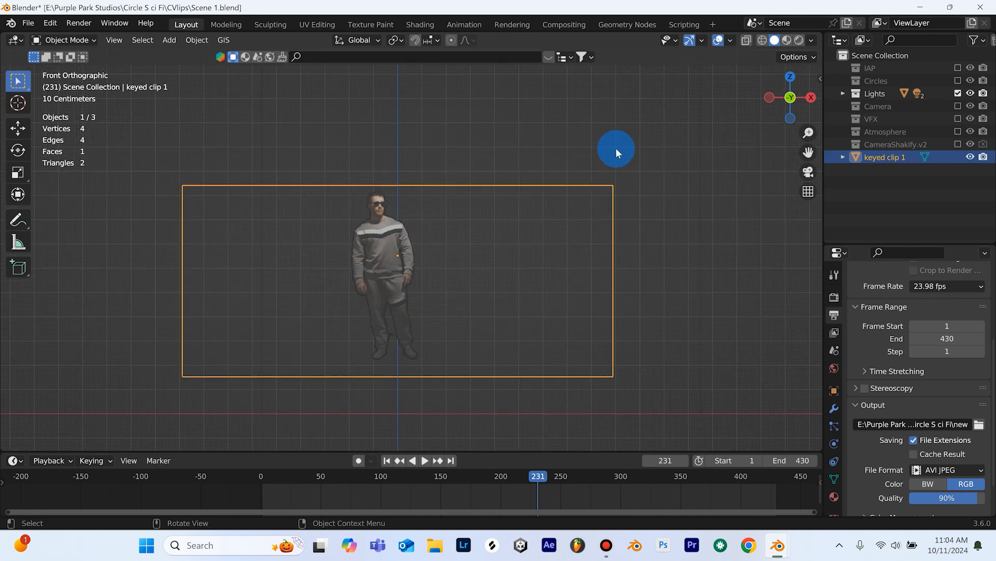
{"action": "mouse_move", "coordinate": [684, 212]}
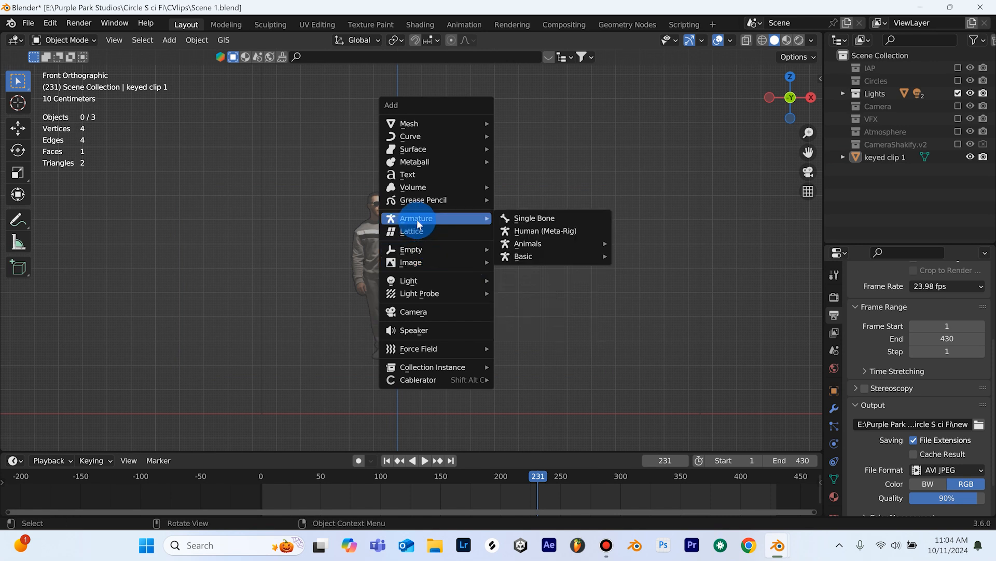
{"action": "mouse_move", "coordinate": [523, 256]}
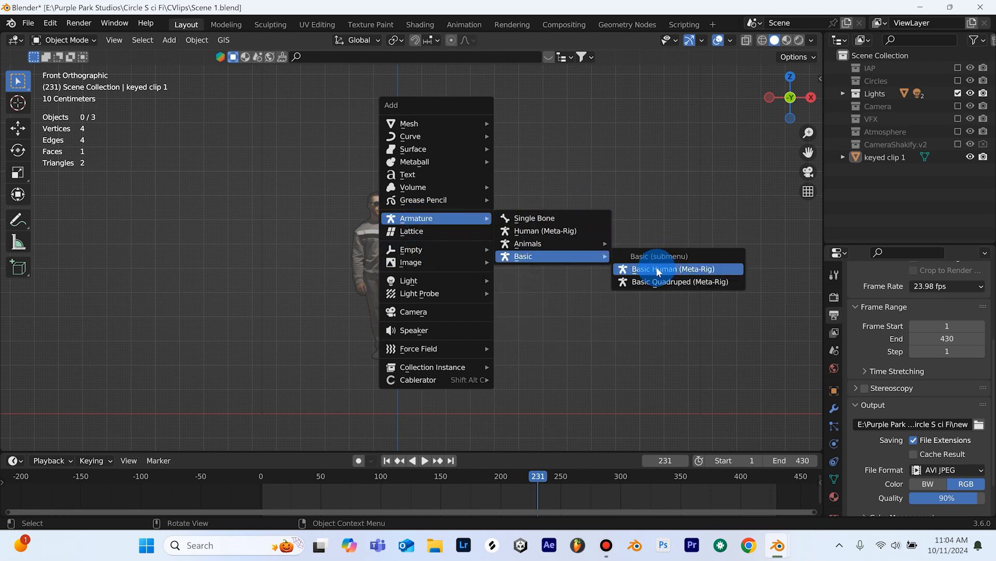
Add a Basic Human metarig over the person and scale the plane to match, applying transforms.
{"action": "left_click", "coordinate": [673, 268]}
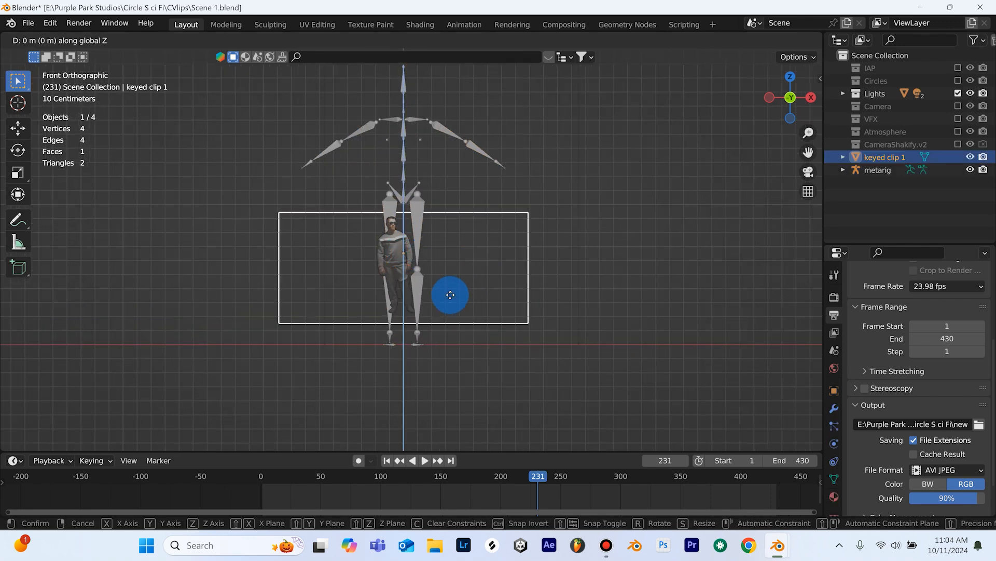
{"action": "left_click_drag", "start_coordinate": [450, 293], "coordinate": [449, 324]}
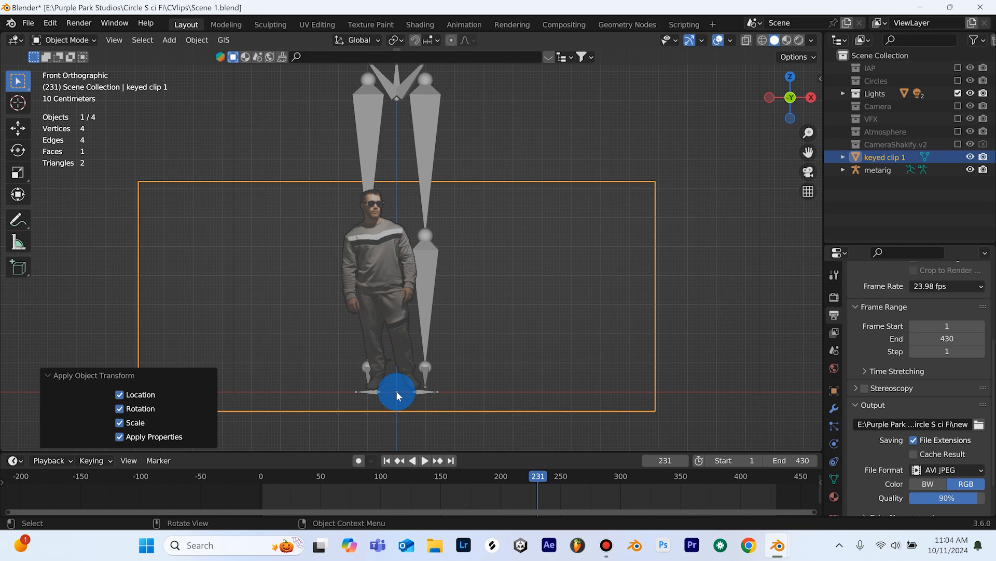
{"action": "left_click", "coordinate": [730, 41]}
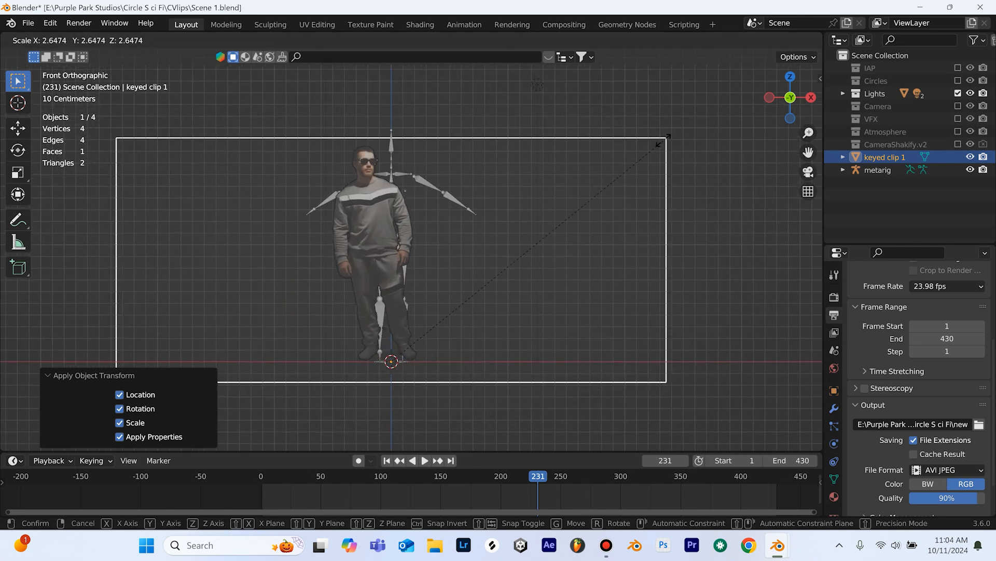
{"action": "left_click", "coordinate": [468, 317]}
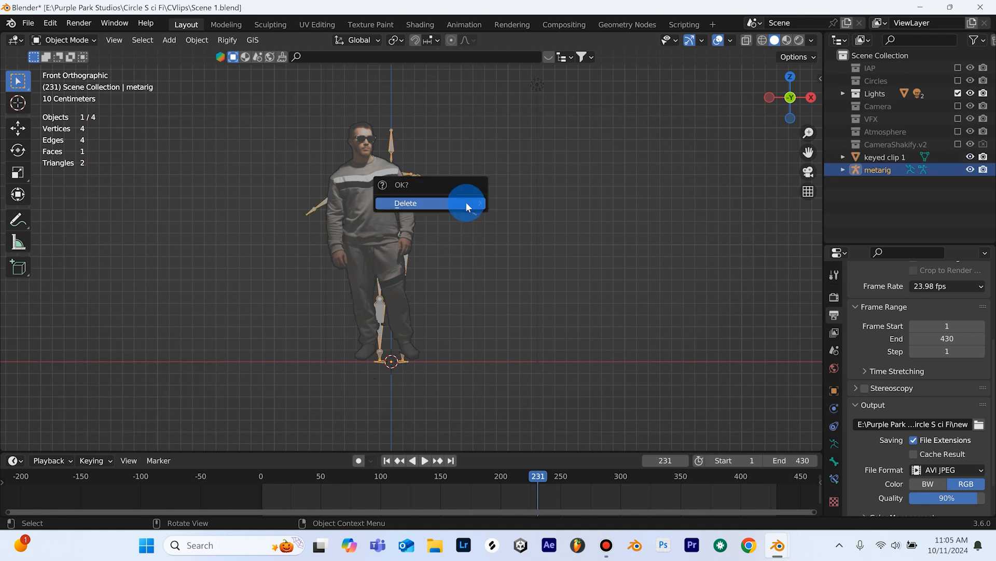
Delete the reference rig and preview the circle scene in Rendered shading.
{"action": "left_click", "coordinate": [405, 203]}
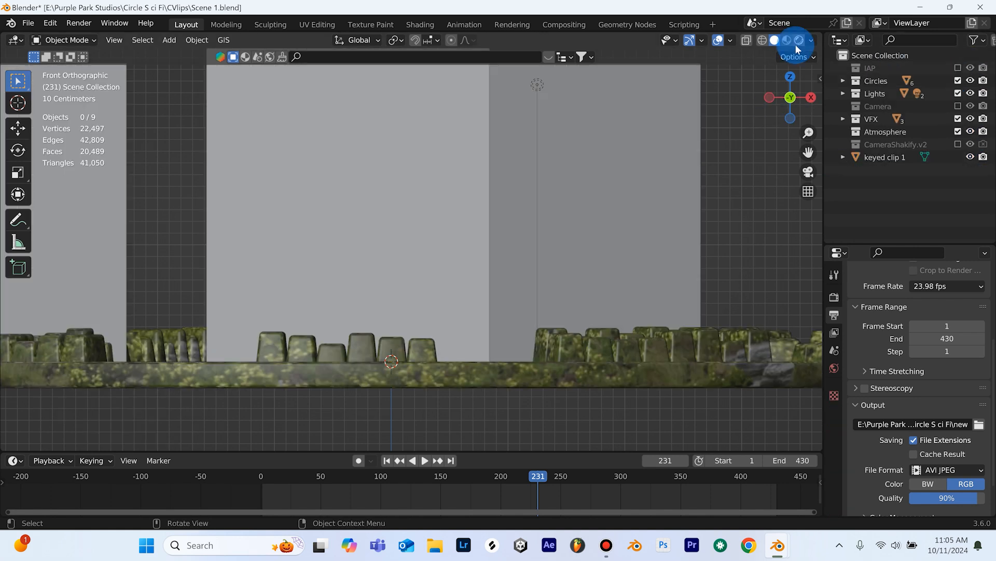
{"action": "left_click", "coordinate": [798, 41]}
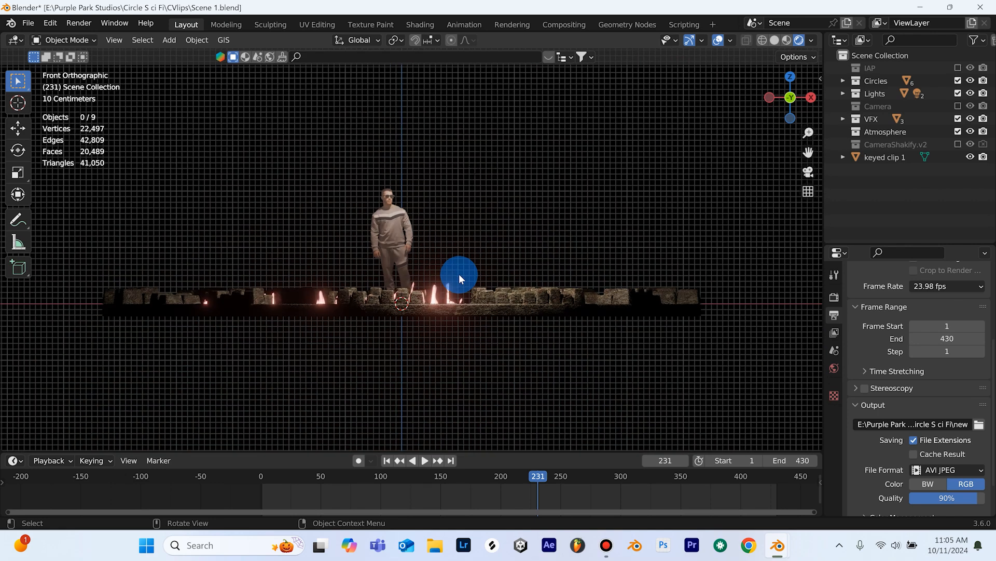